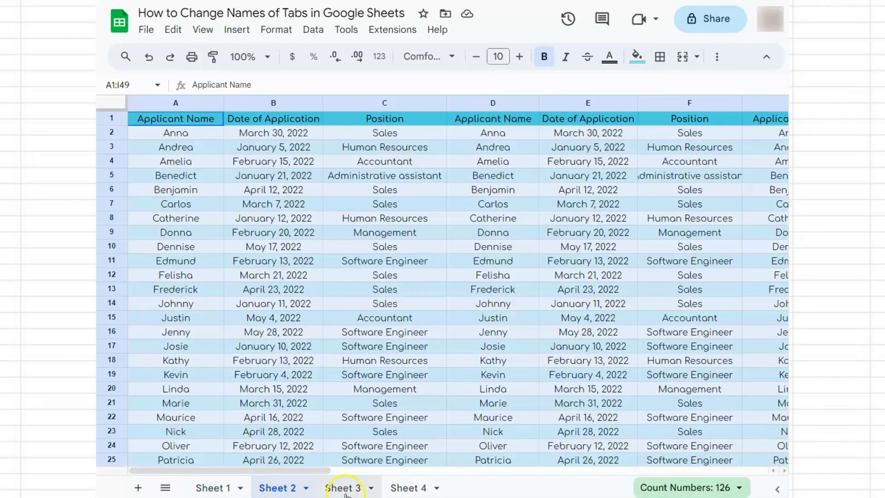
Preview the applicant table versions on Sheet 4 and another sheet tab
{"action": "left_click", "coordinate": [407, 488]}
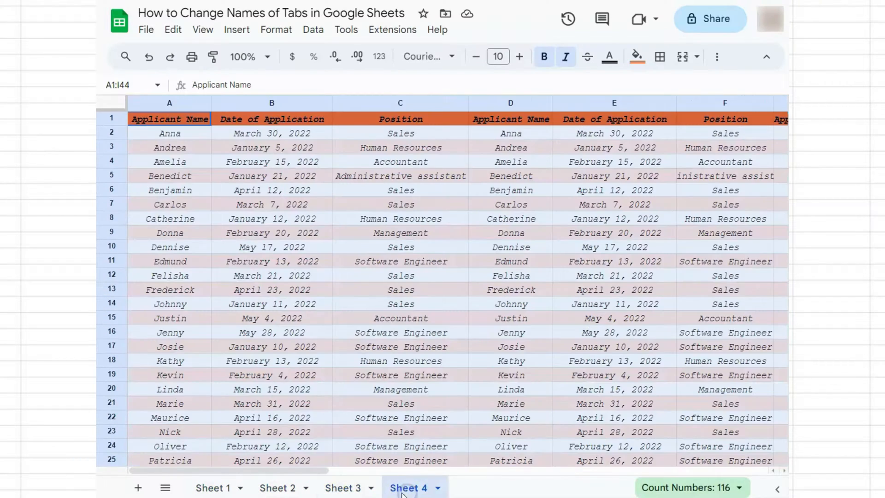
{"action": "left_click", "coordinate": [277, 488]}
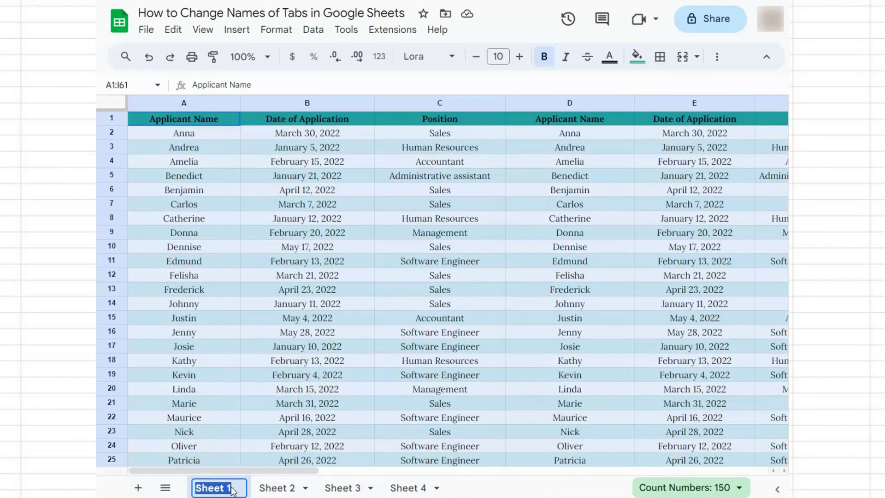
Rename the first tab, Sheet 1, to 'Green Version'
{"action": "type", "text": "Green Version"}
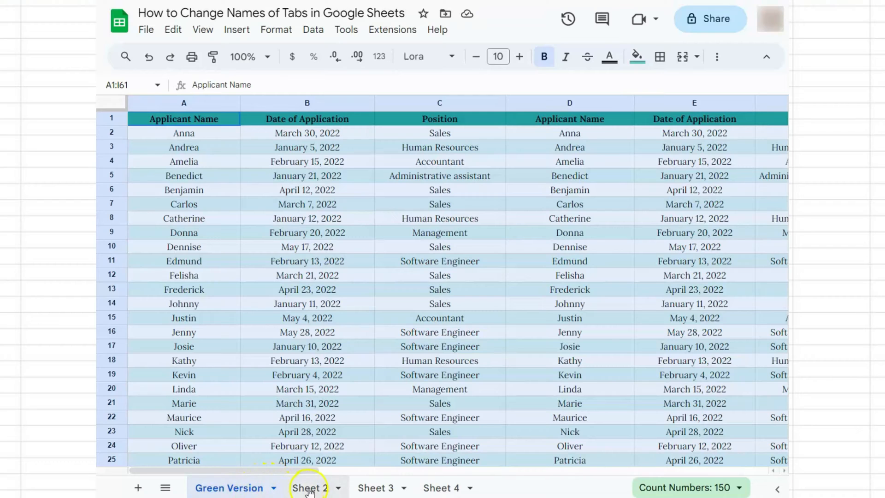
Rename the Sheet 2 tab to 'Blue Version' via its right-click menu
{"action": "left_click", "coordinate": [309, 488]}
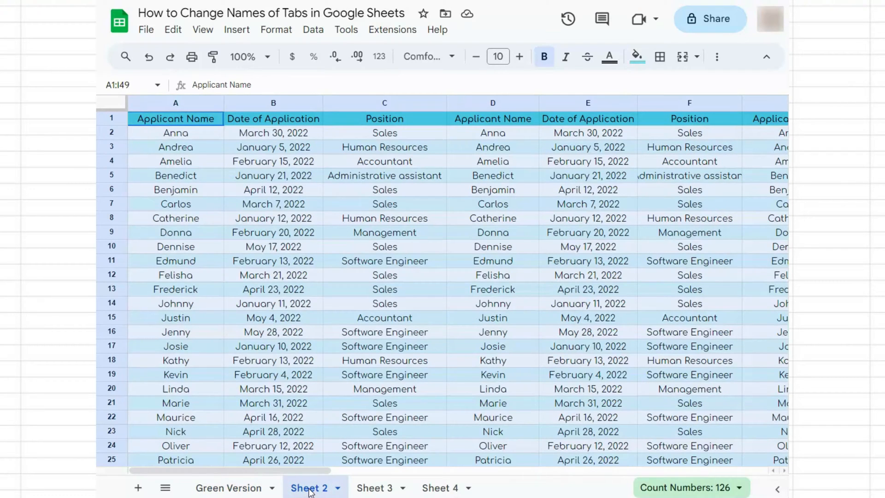
{"action": "right_click", "coordinate": [309, 488]}
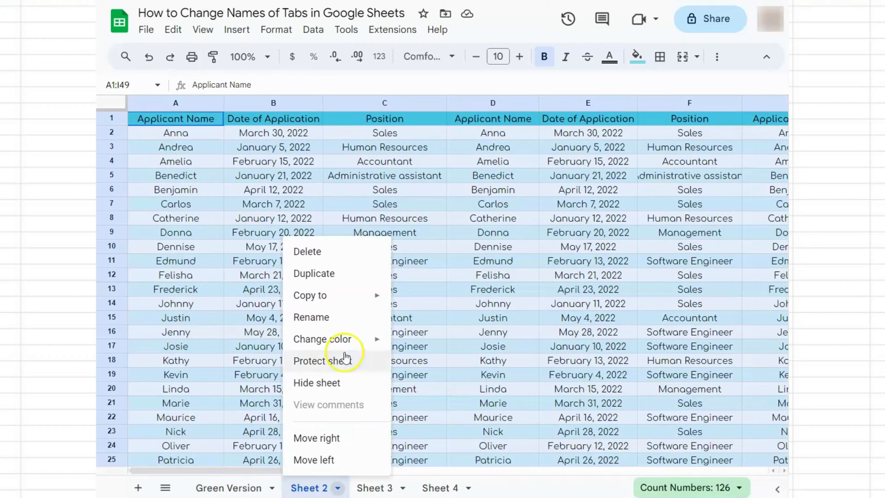
{"action": "mouse_move", "coordinate": [310, 442]}
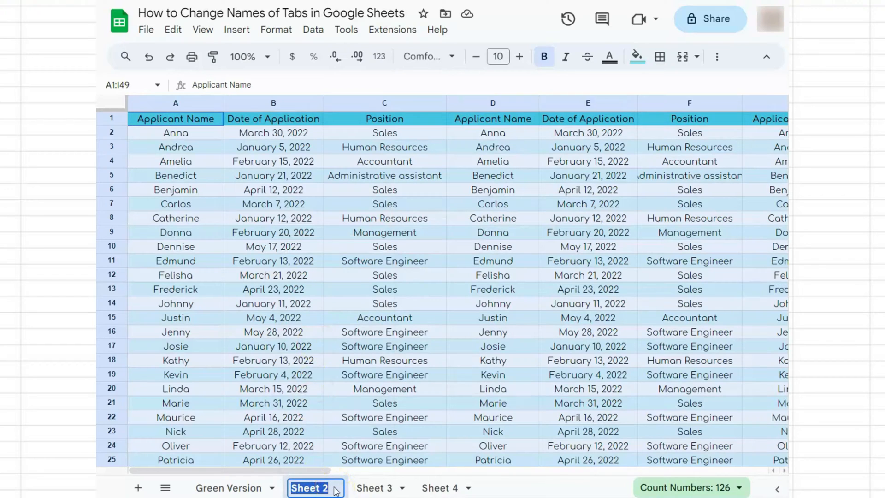
{"action": "type", "text": "Blue Version"}
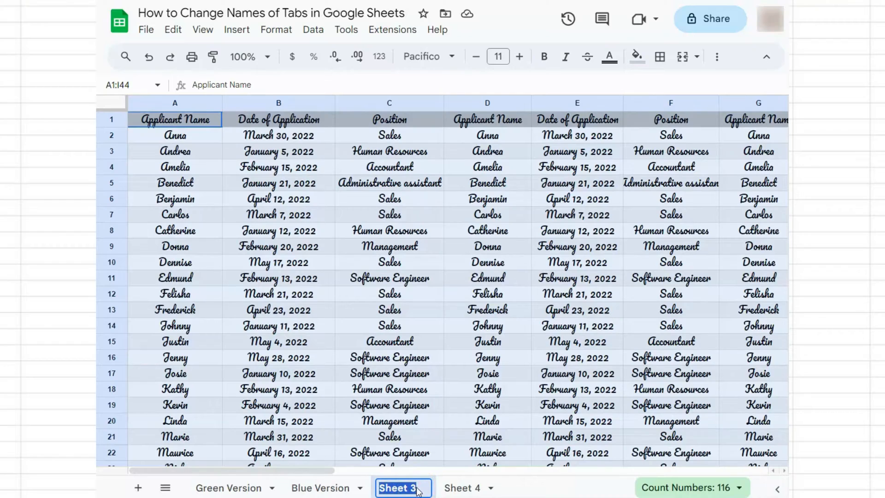
Rename the third tab, Sheet 3, to 'Gray Version'
{"action": "type", "text": "Gray Version"}
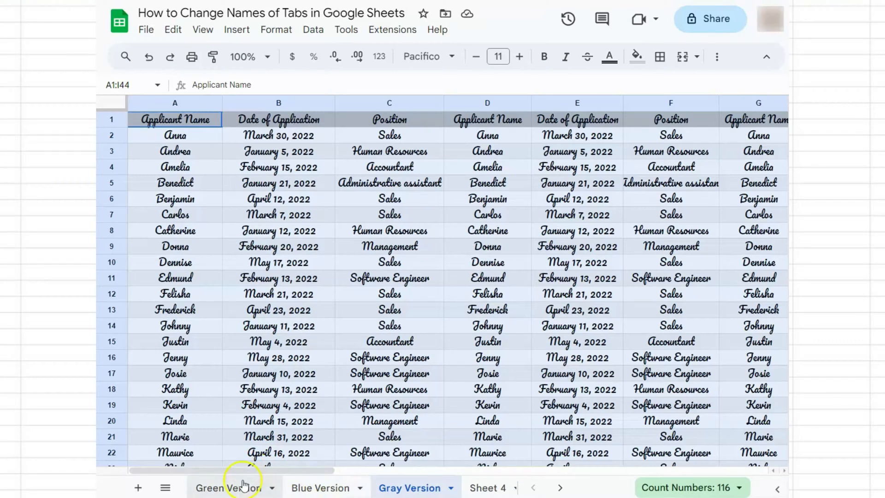
{"action": "mouse_move", "coordinate": [492, 490]}
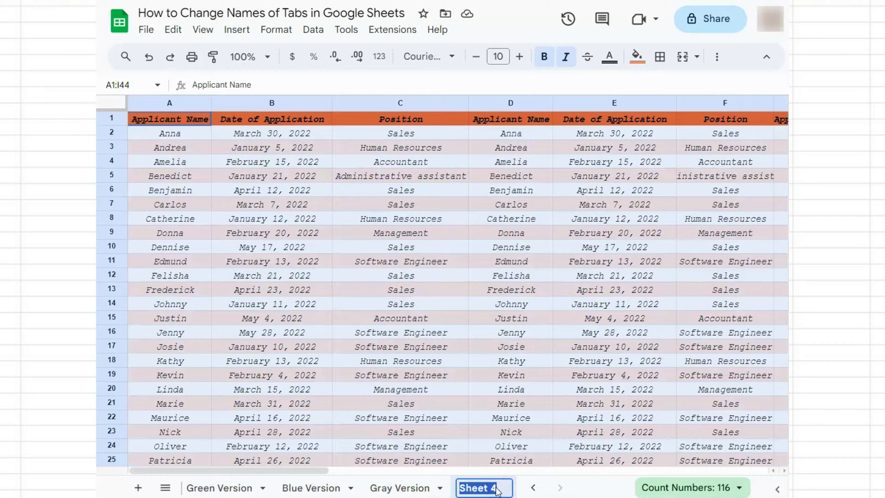
Rename the fourth tab, Sheet 4, to 'Orange Version'
{"action": "type", "text": "Orange Version"}
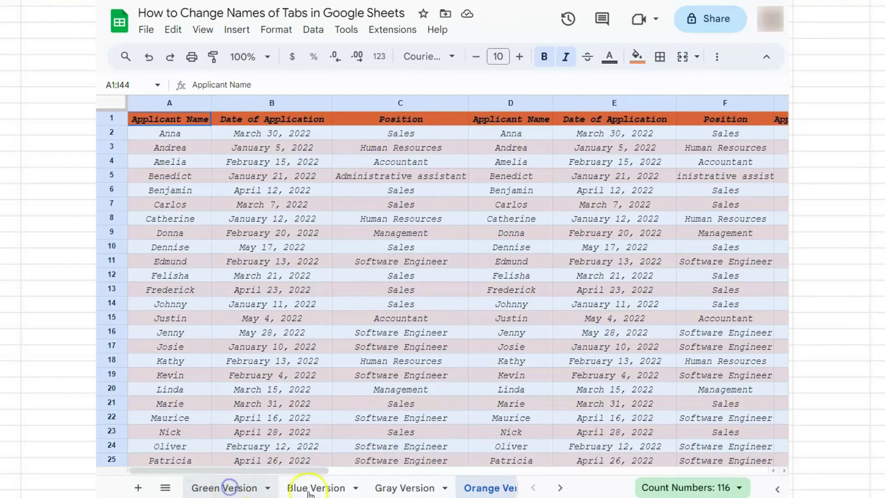
{"action": "left_click", "coordinate": [316, 488]}
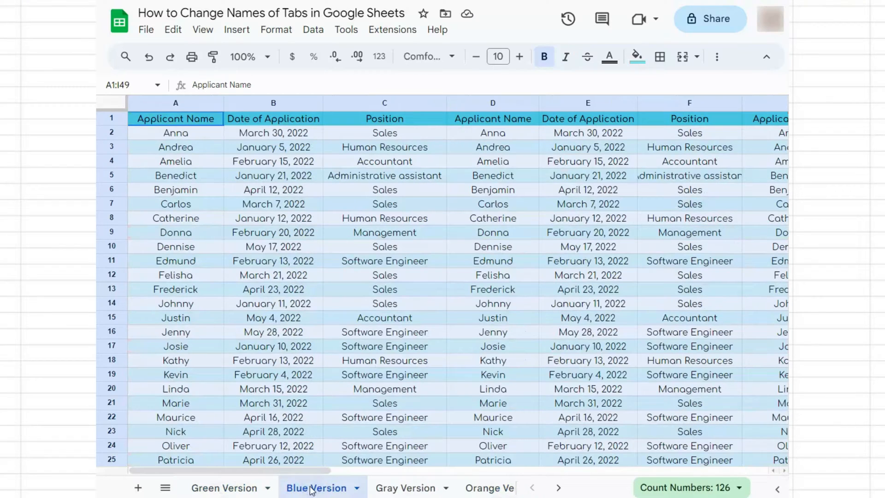
{"action": "left_click", "coordinate": [458, 488]}
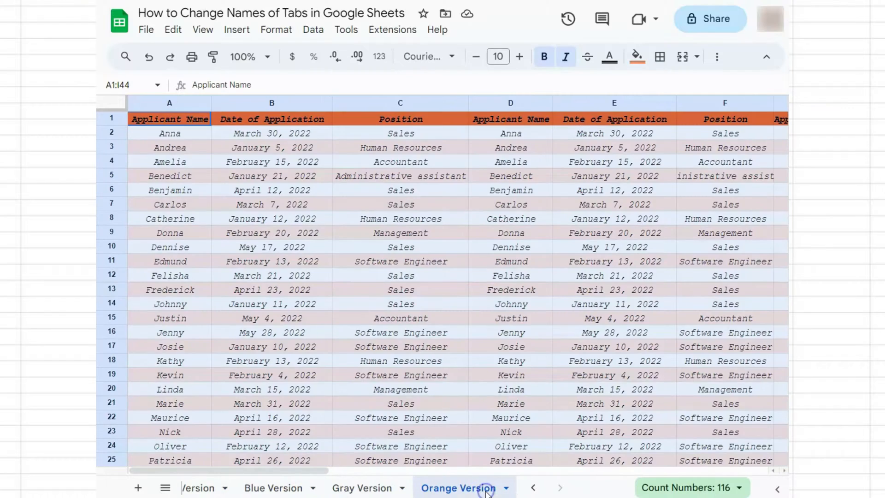